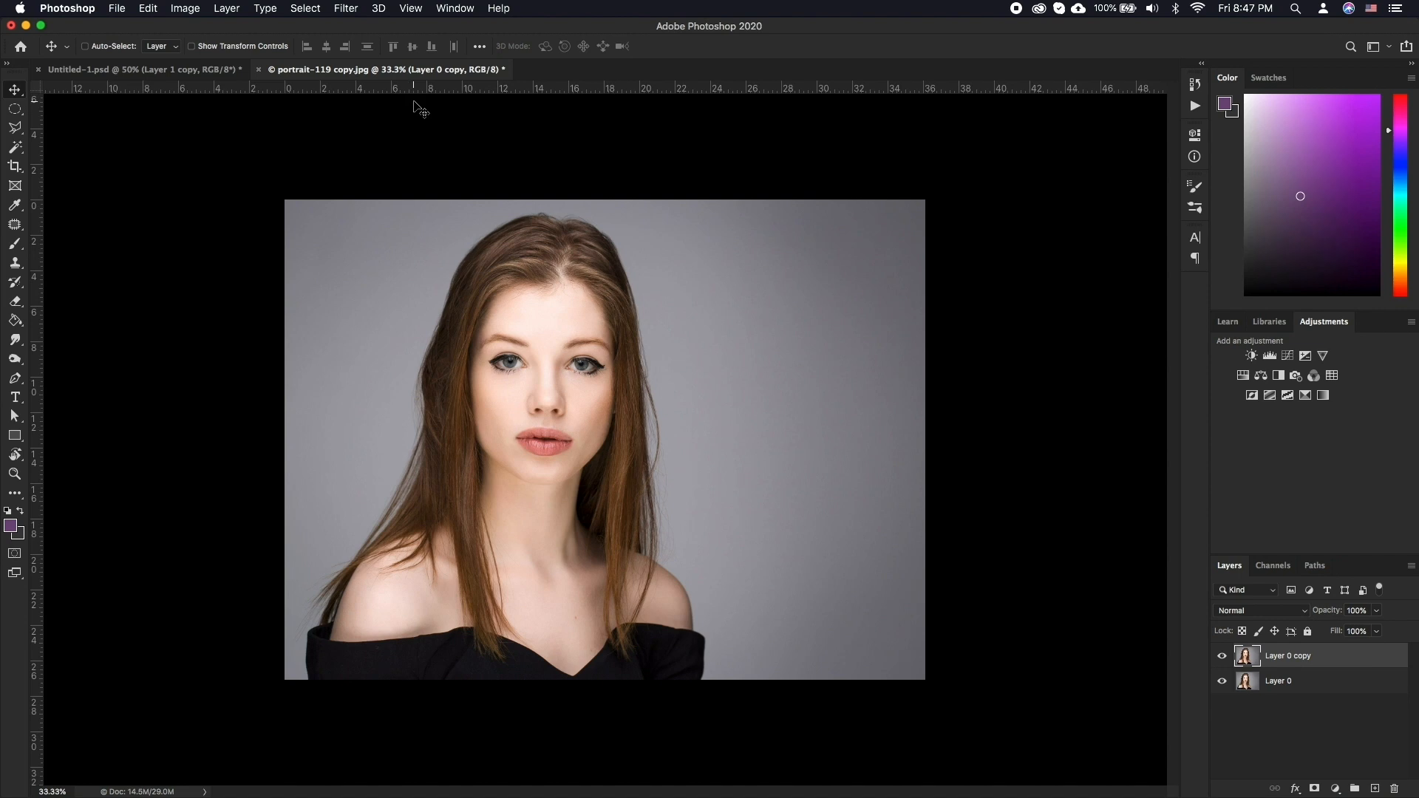
- Launch the Liquify filter on the duplicated portrait layer from the Filter menu
click(345, 8)
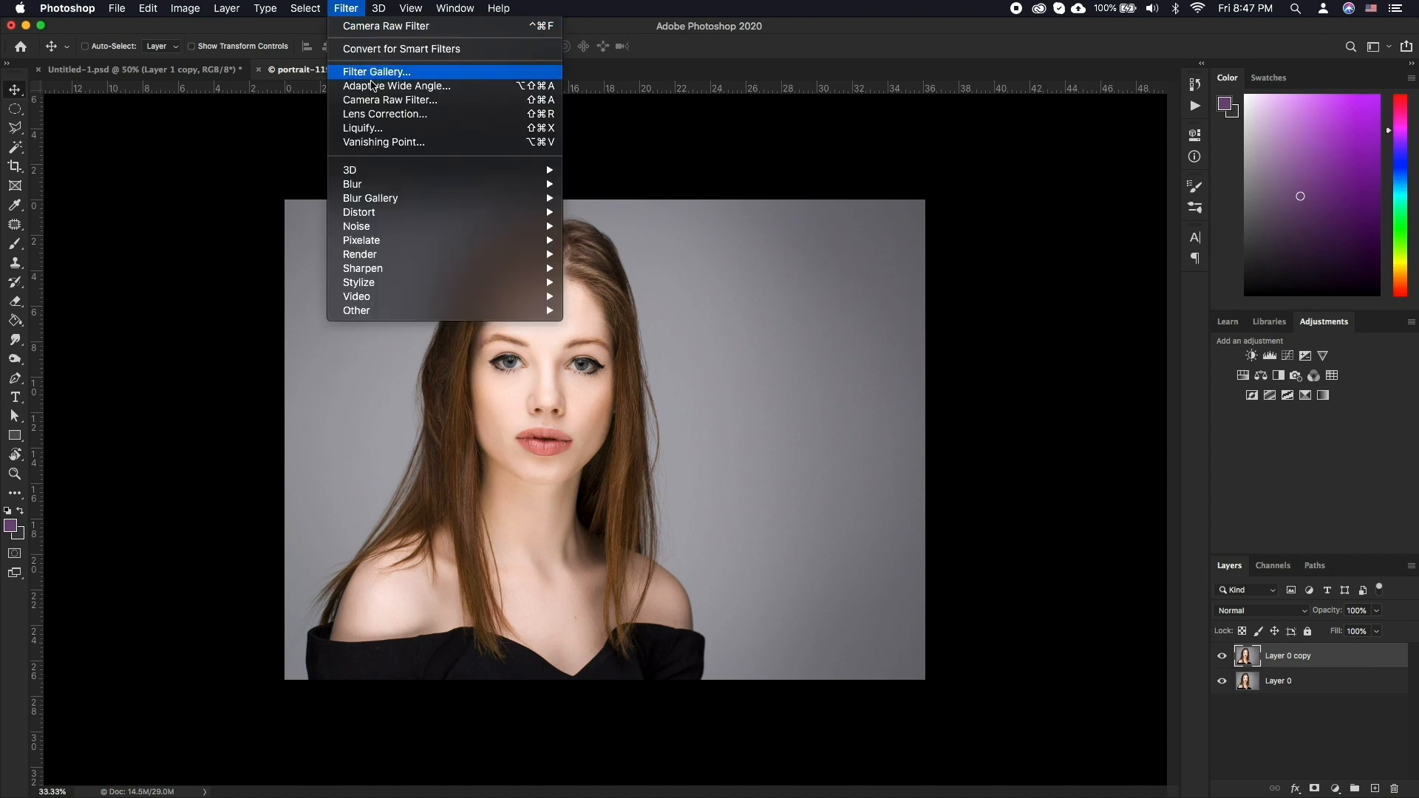
click(362, 127)
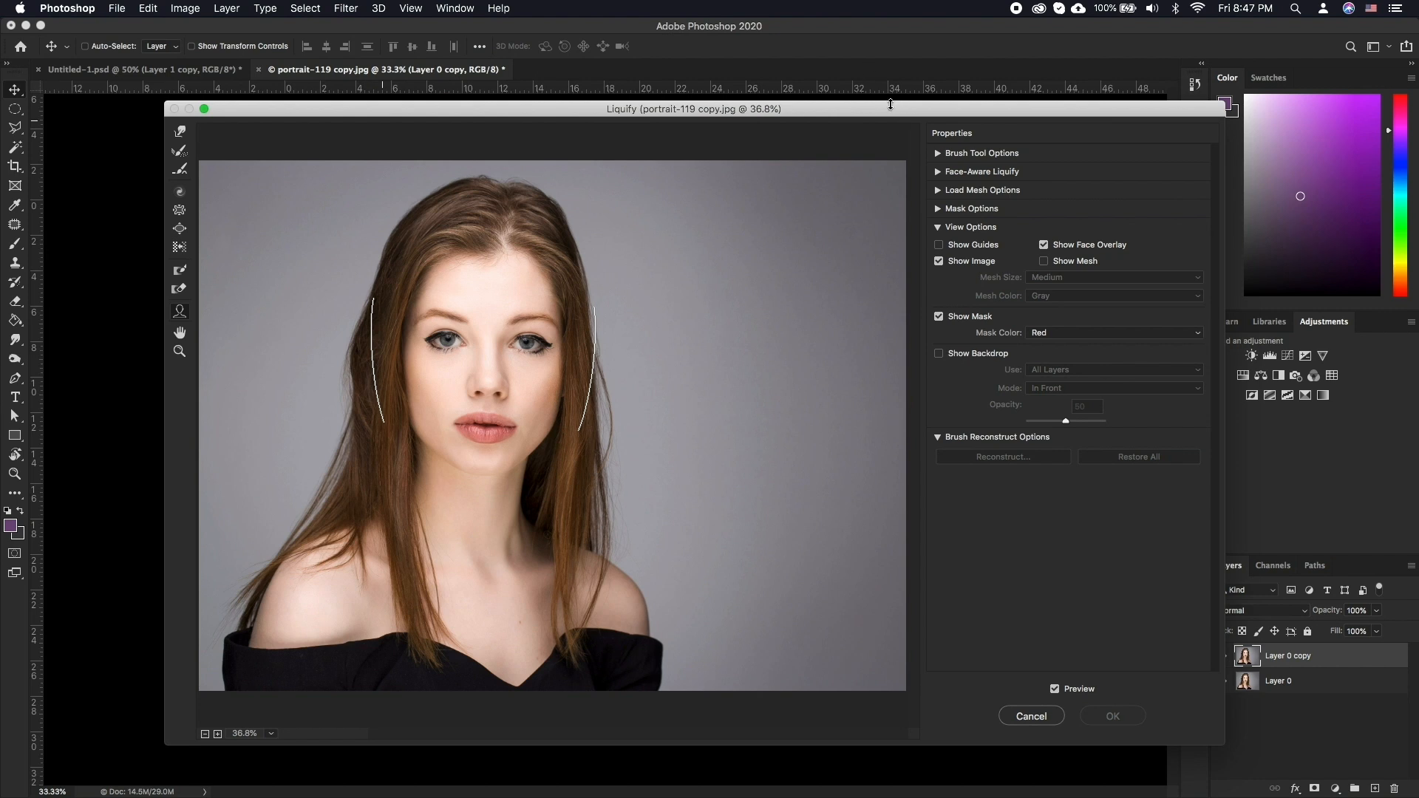
- Expand Face-Aware Liquify and its feature sections so Nose Height can go to 100
click(937, 172)
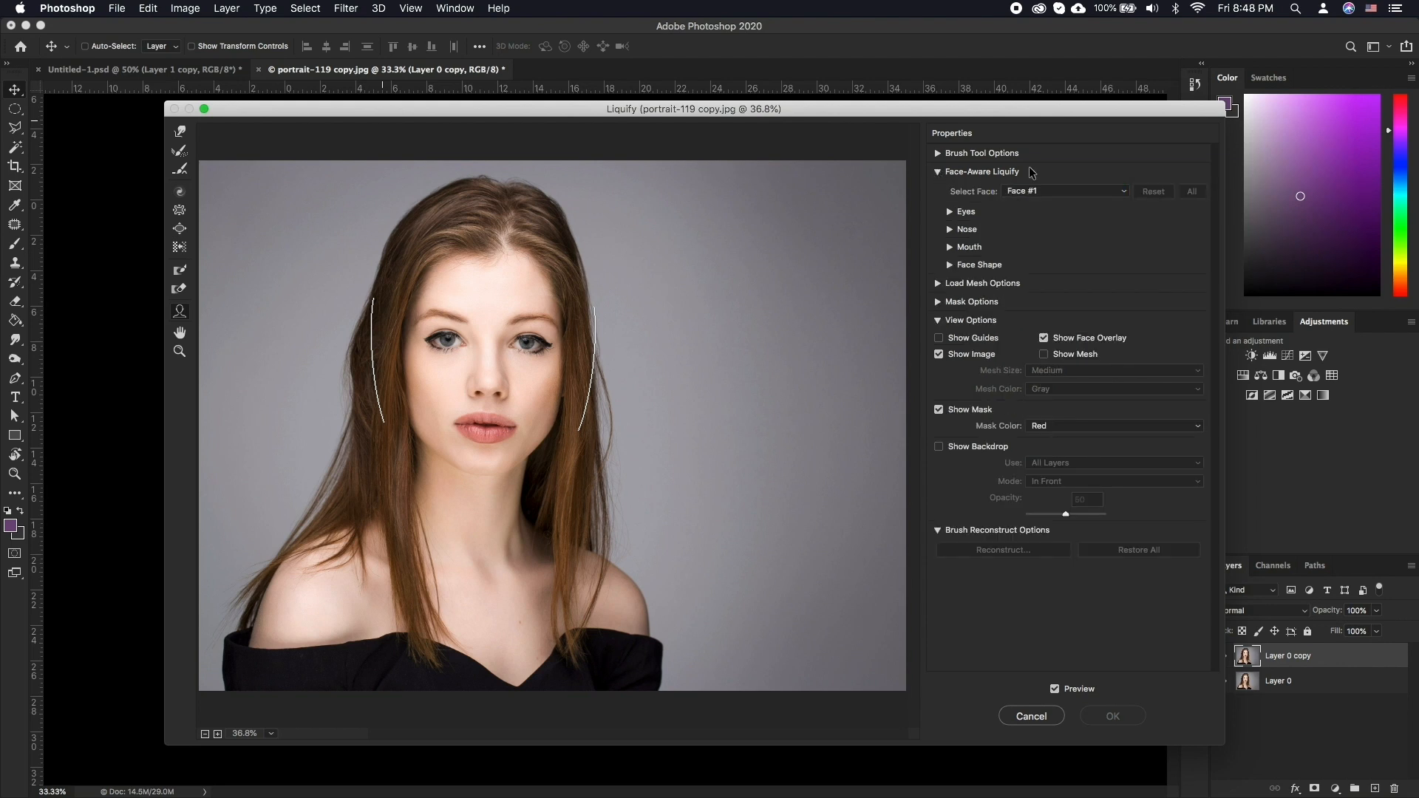
mouse_move(857, 262)
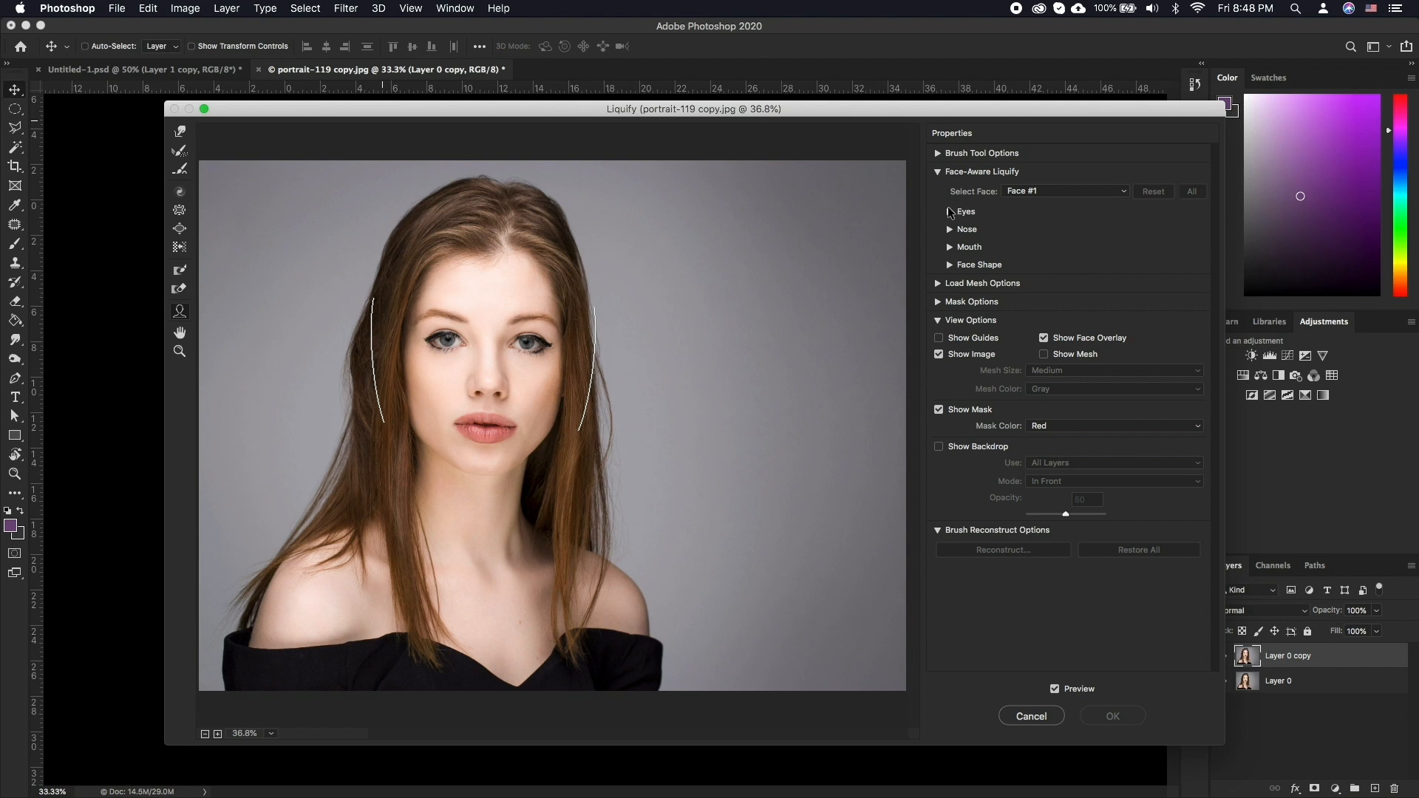
mouse_move(952, 216)
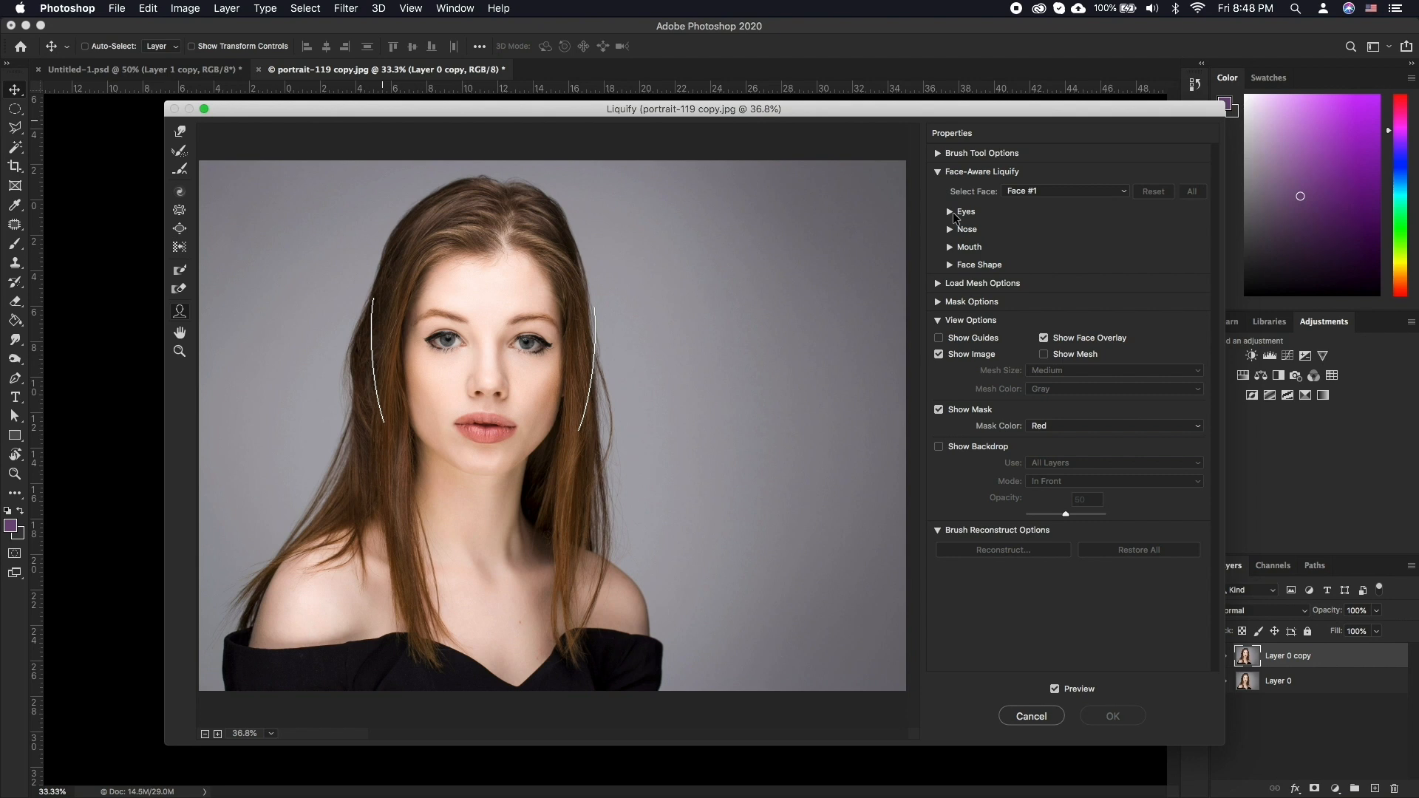
click(950, 212)
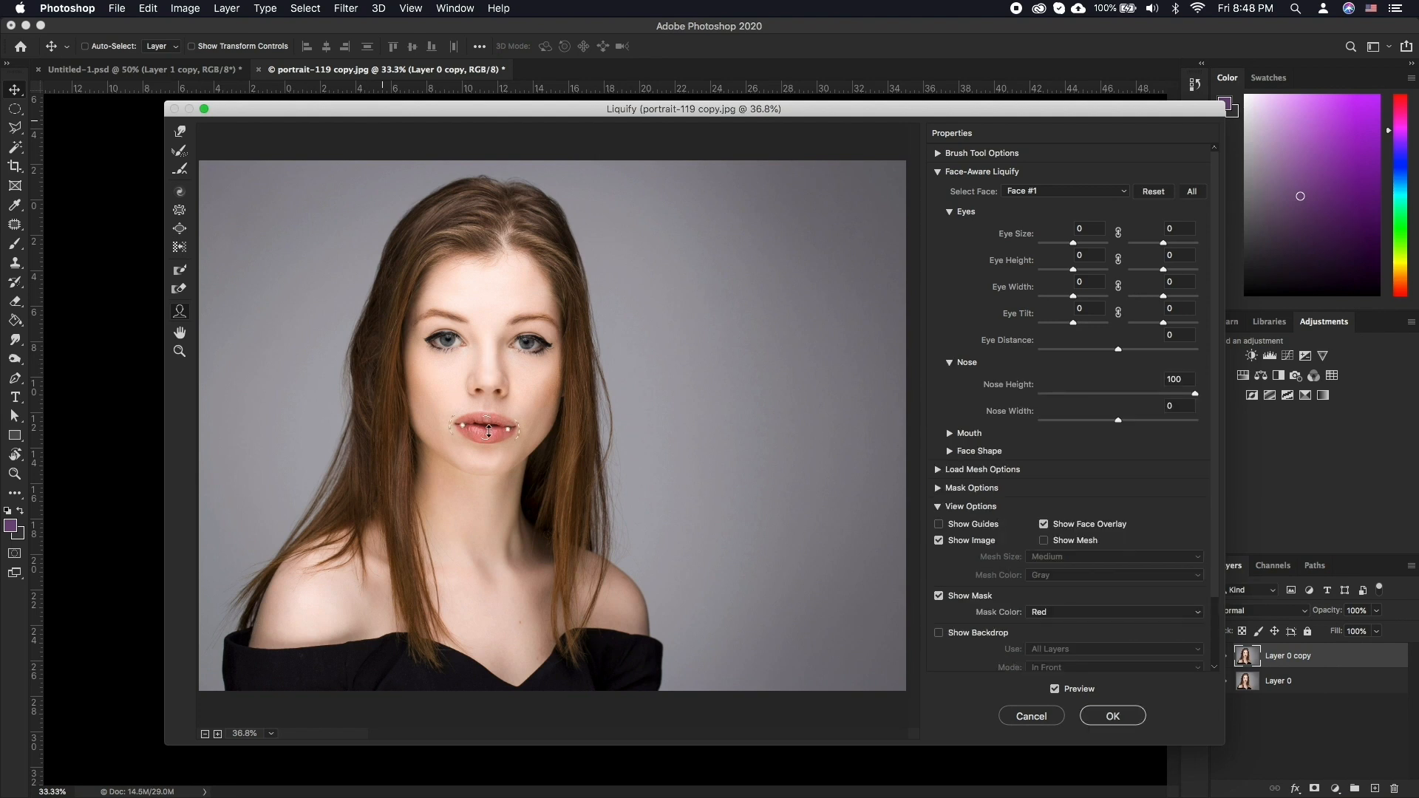
- Set Upper Lip -100, Lower Lip 100, Mouth Width -100, Forehead -41, Chin Height -100 and commit with OK
click(950, 433)
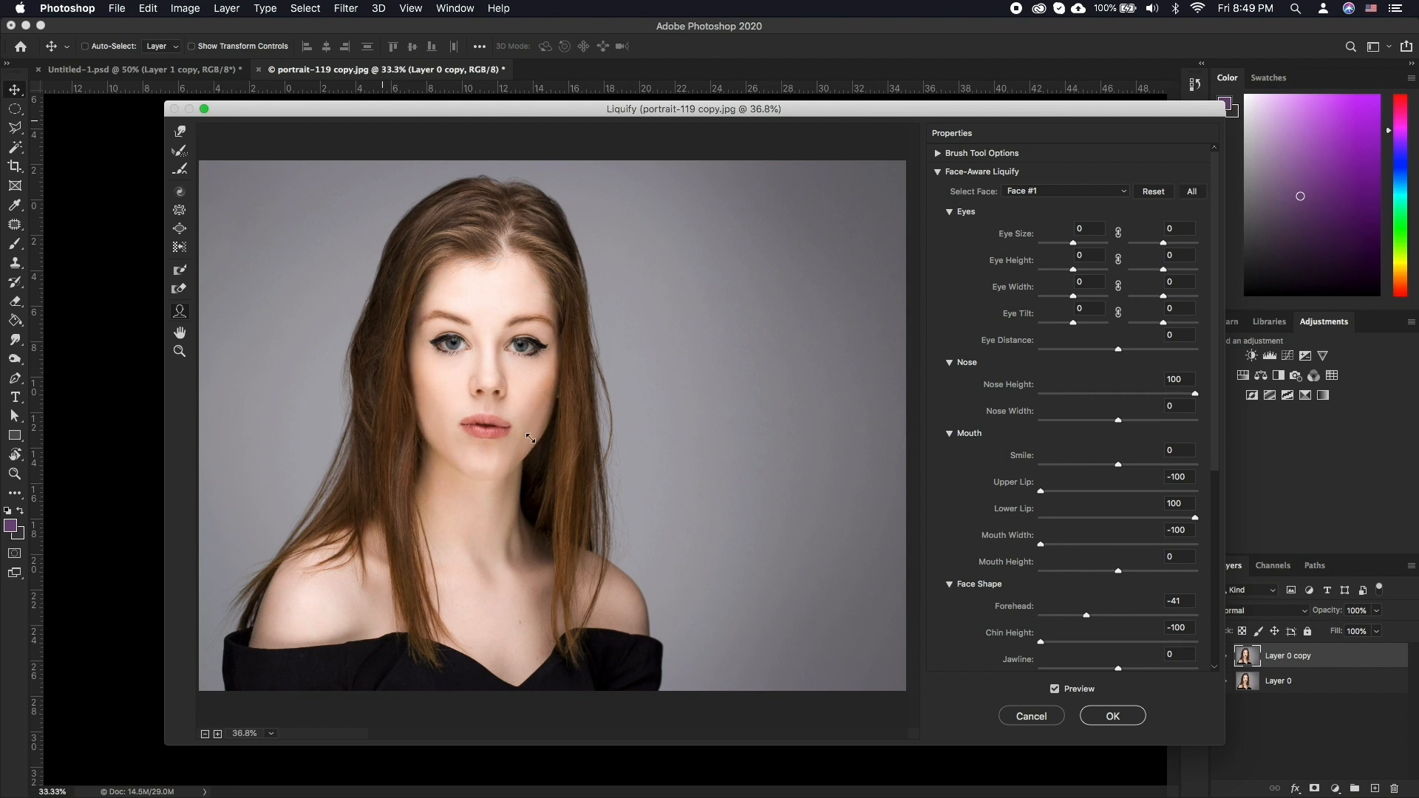
click(1111, 715)
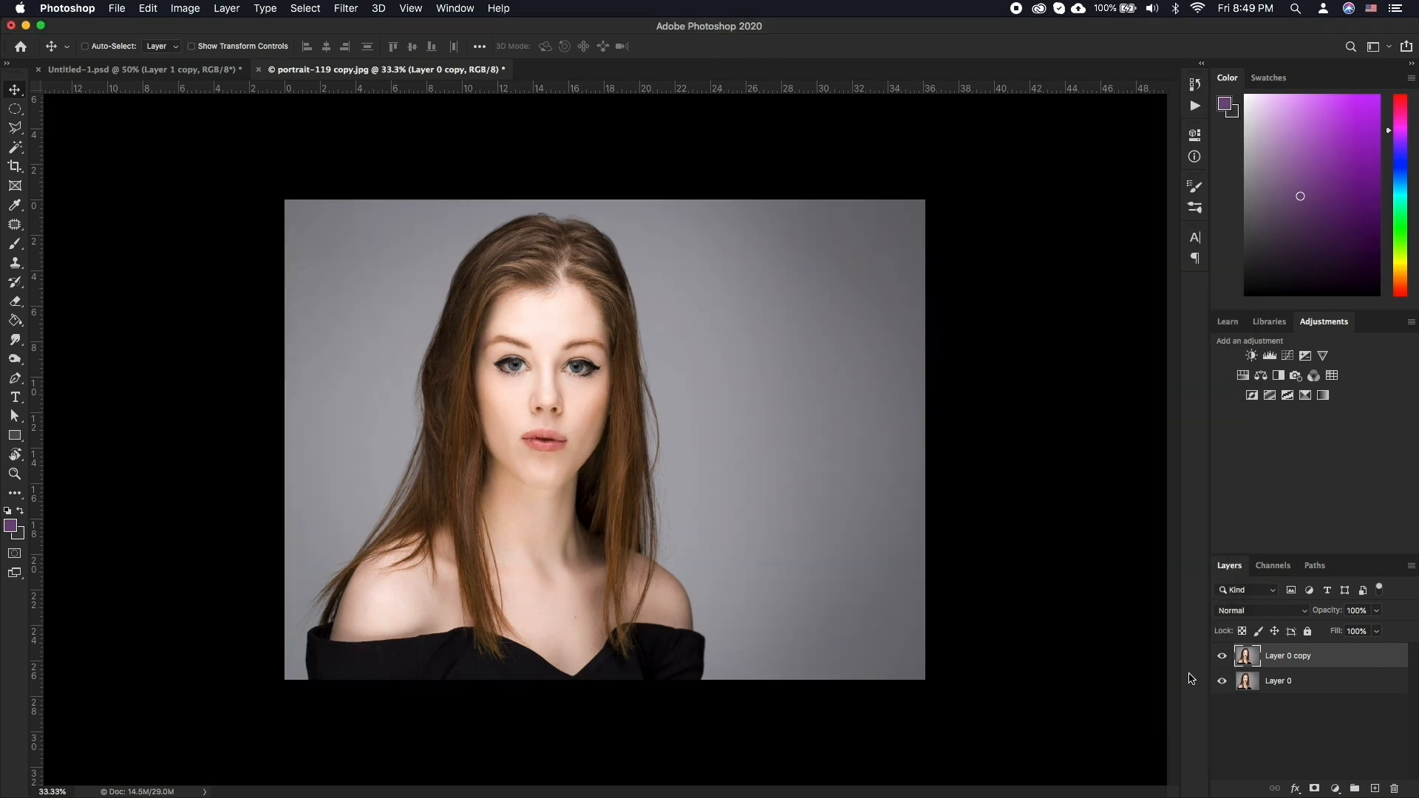